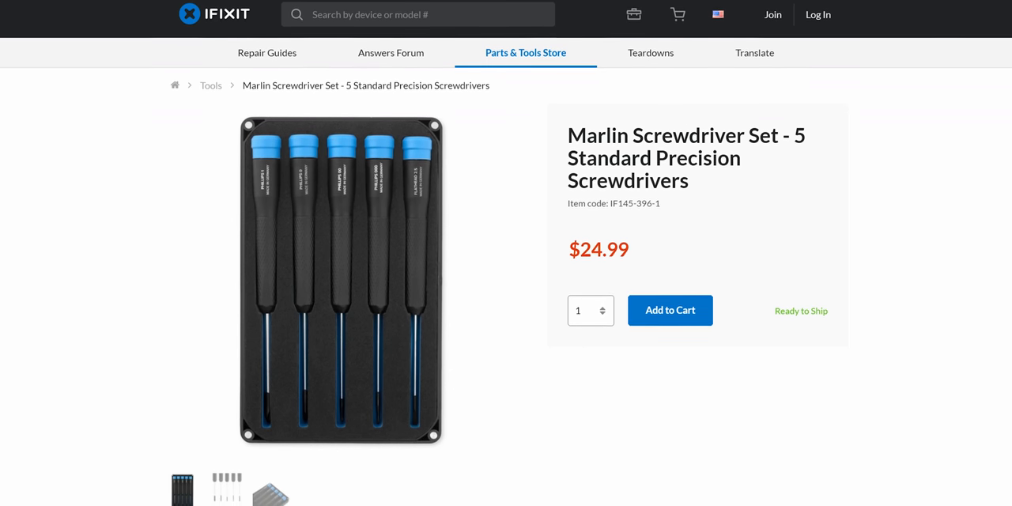
Scroll to NVIDIA's RTX 2080, 2070 and 2060 laptop spec table showing 80-150+ W.
scroll("down", 3)
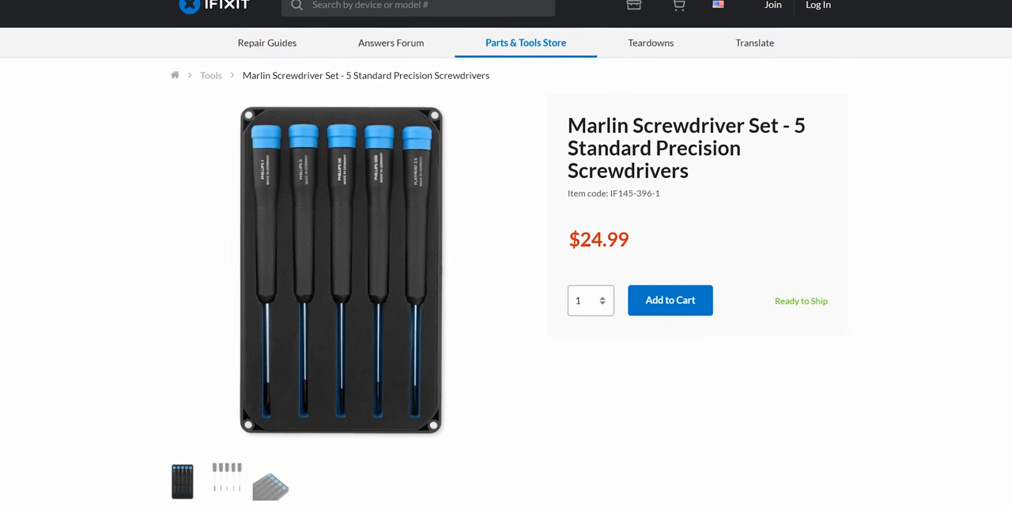
scroll("down", 3)
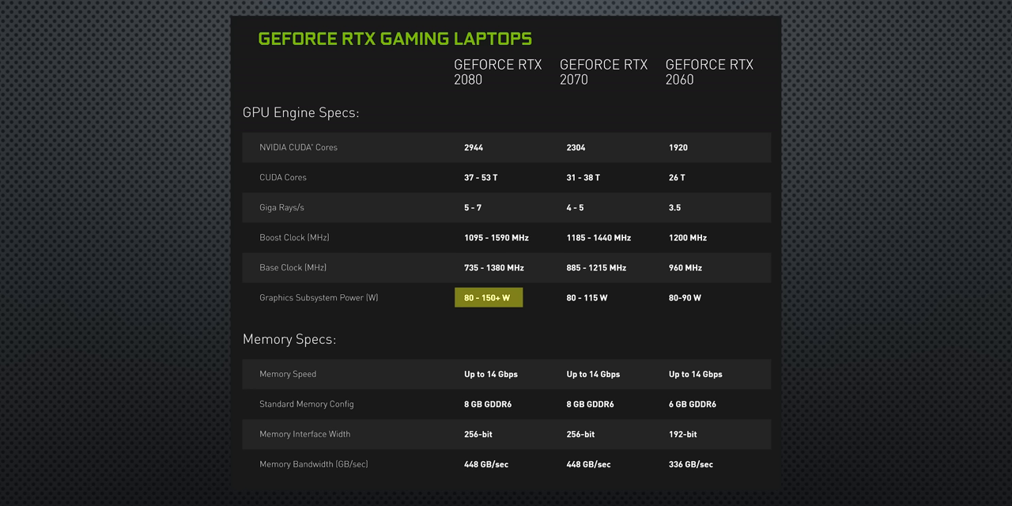
left_click(495, 267)
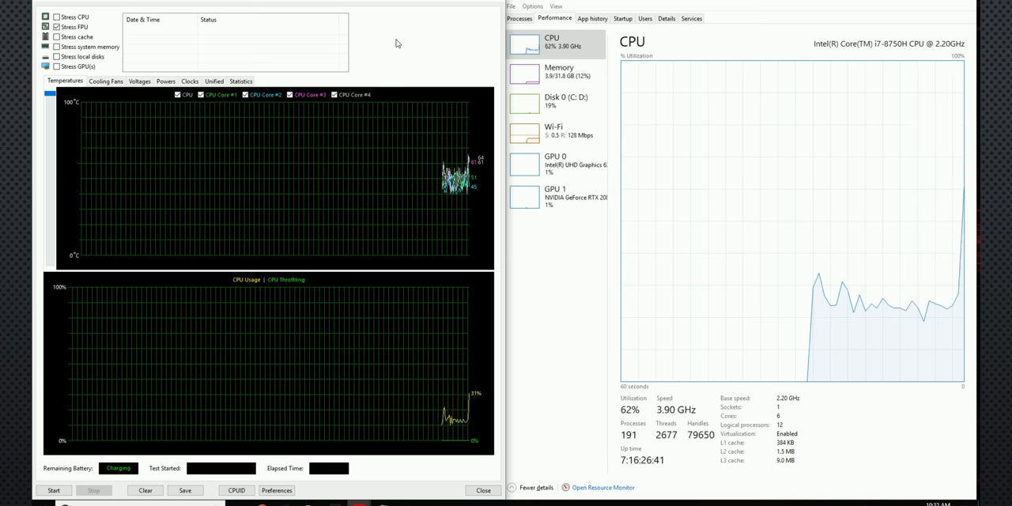
Start the AIDA64 Stress FPU stability test, pushing CPU usage to 100%.
left_click(54, 491)
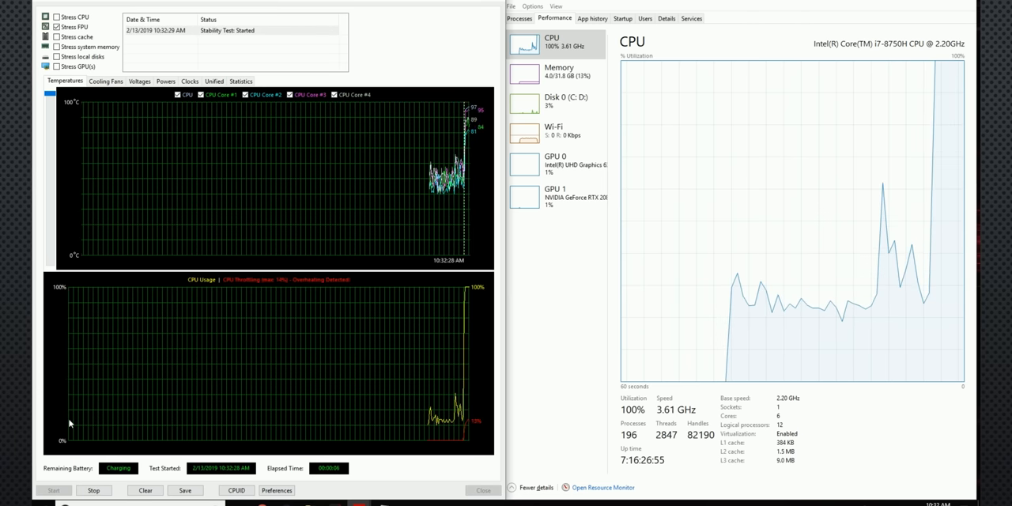